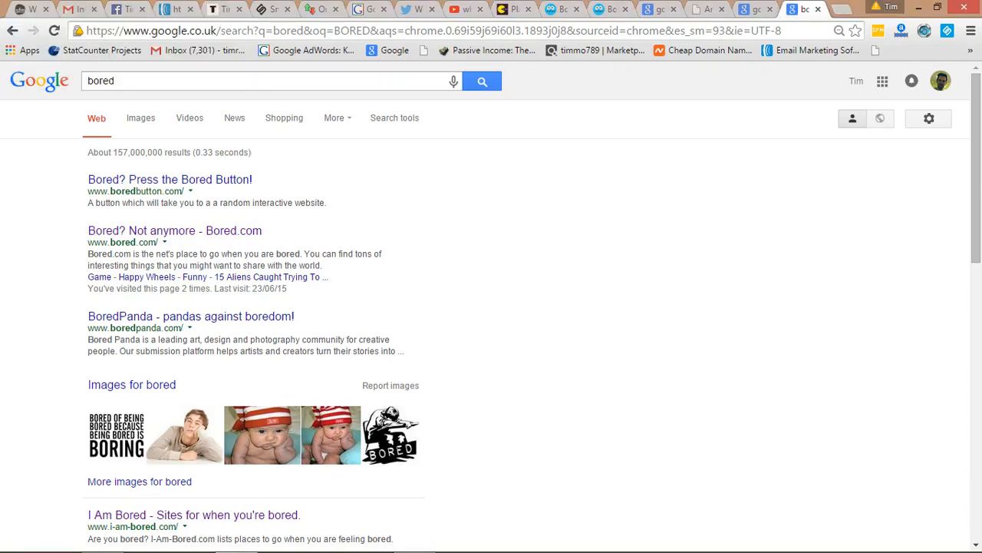
mouse_move(798, 199)
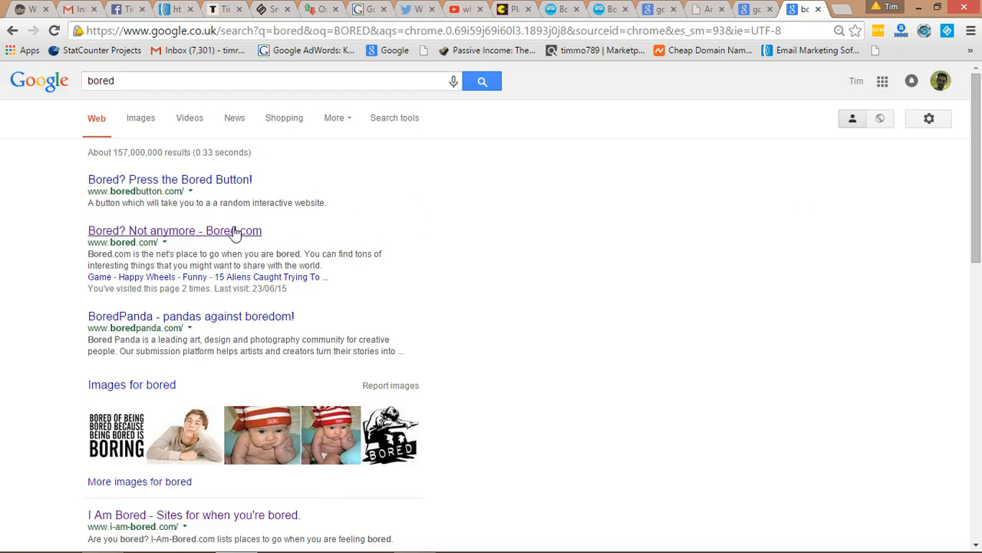
Step: Open the 'Bored? Not anymore - Bored.com' result from the Google results for bored
click(175, 231)
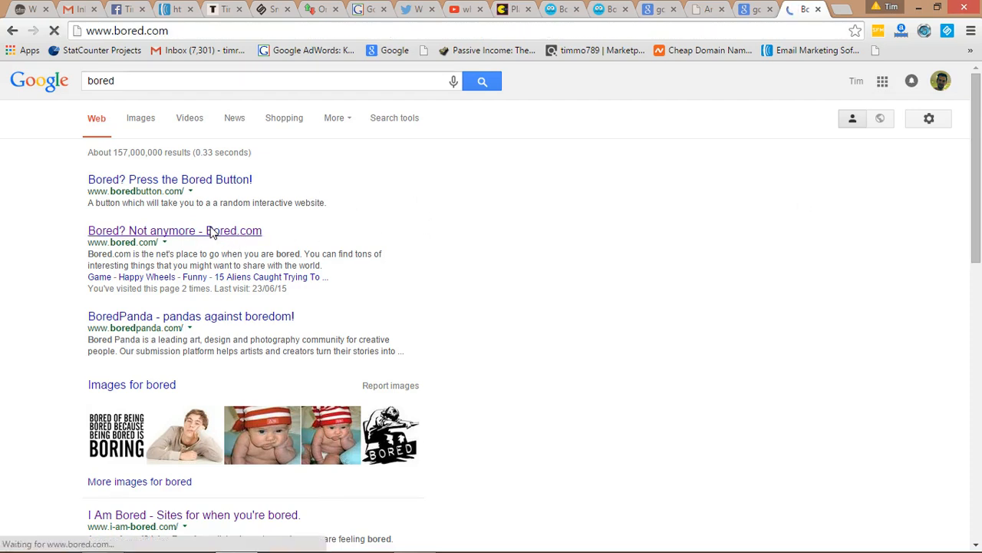
Step: Load Bored.com and browse down through its feed of funny articles and posts
click(175, 231)
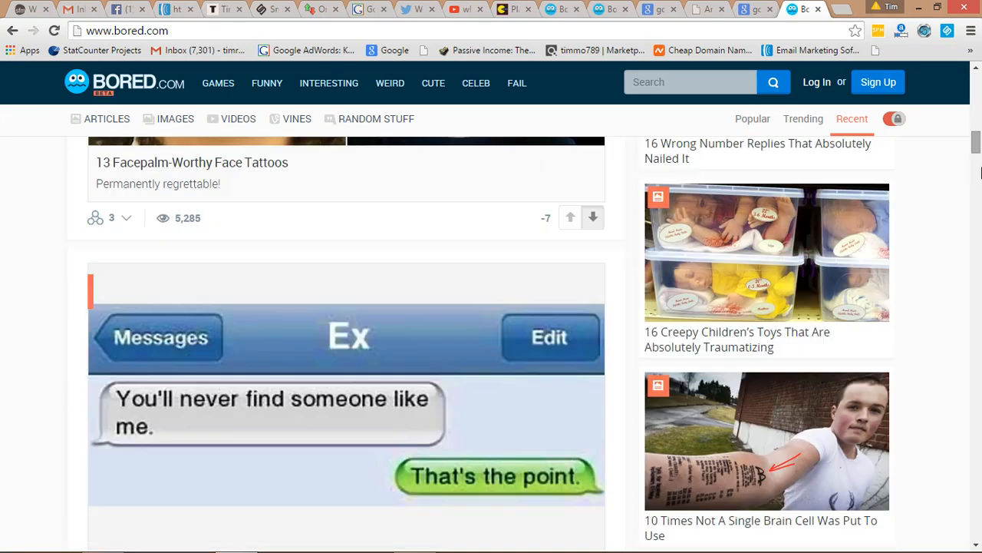
scroll(down, 3)
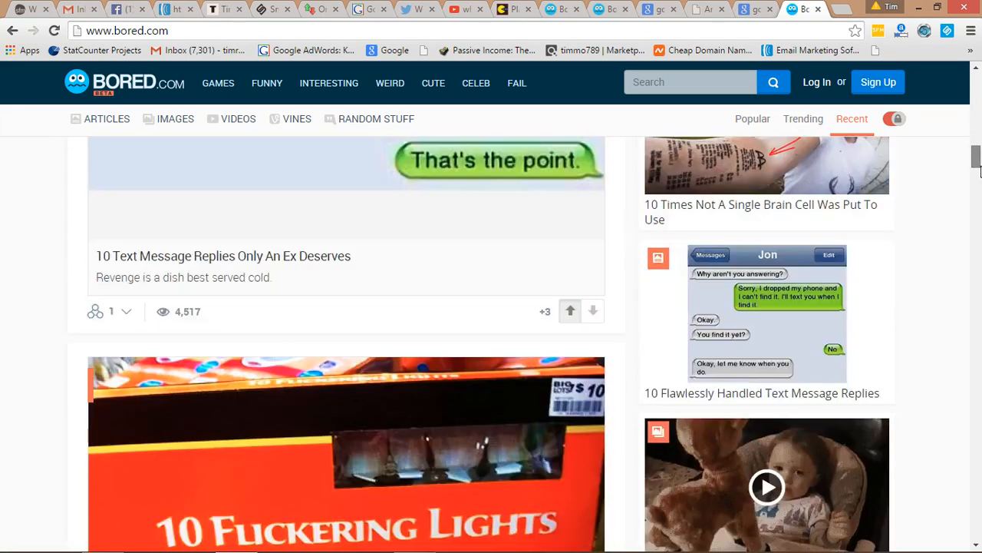
scroll(down, 3)
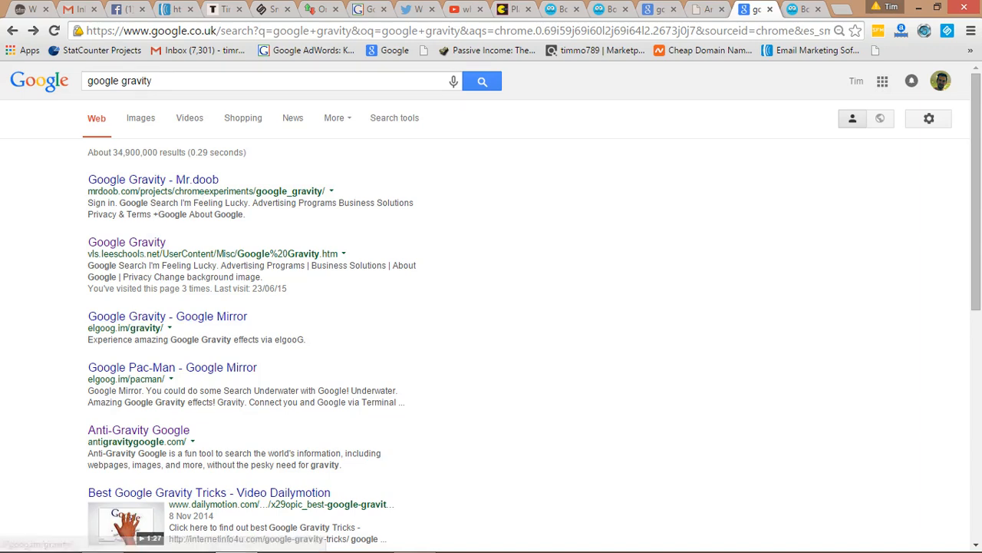
Step: Open the Google Gravity page and search for 'youtube' in the fallen search box
click(125, 243)
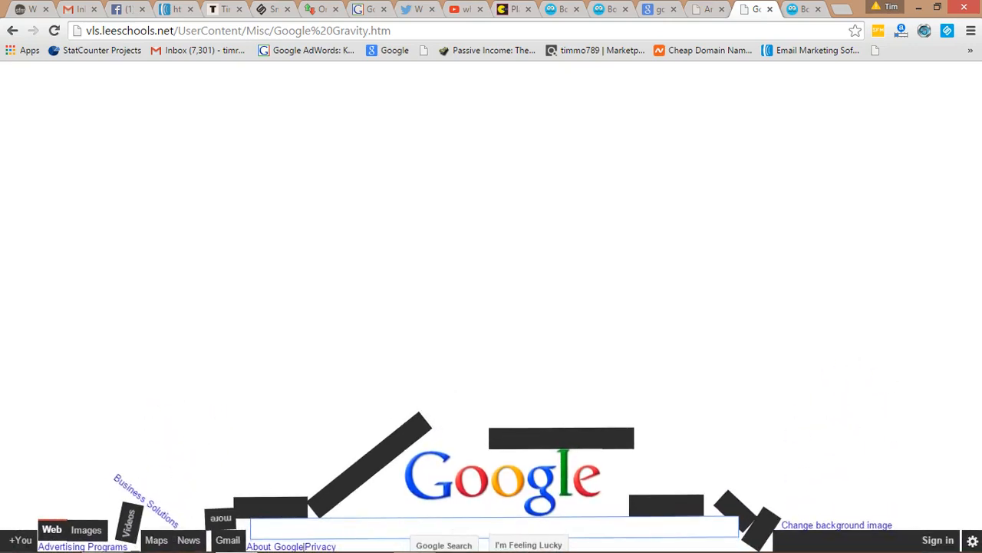
text(yout)
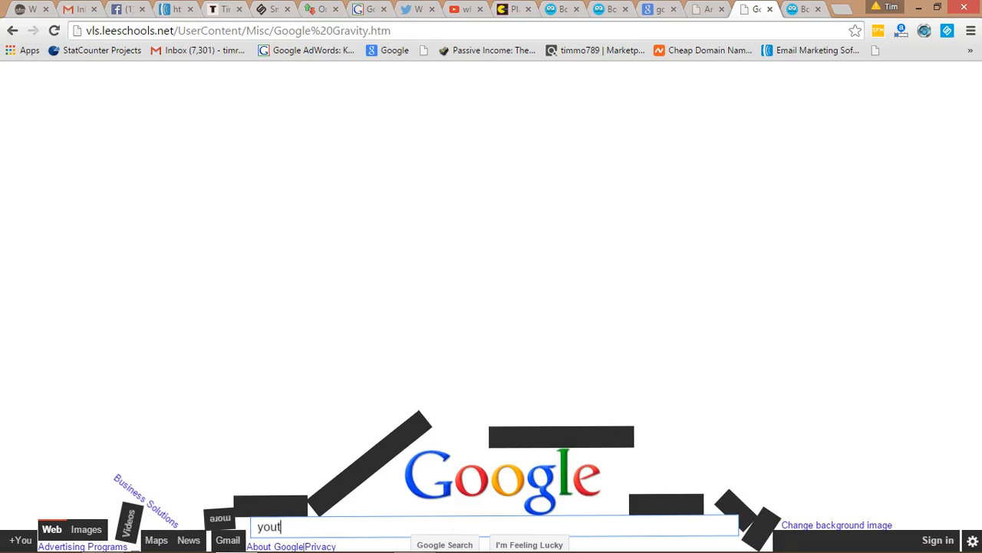
text(ube)
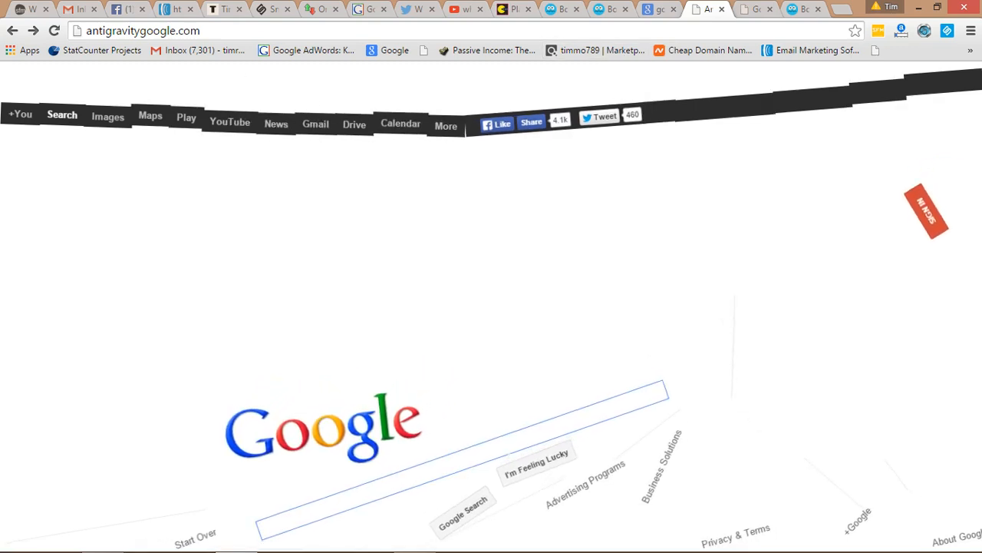
Step: Search 'help' on Anti-Gravity Google, then start the playable Pac-Man doodle from the Google results
text(help)
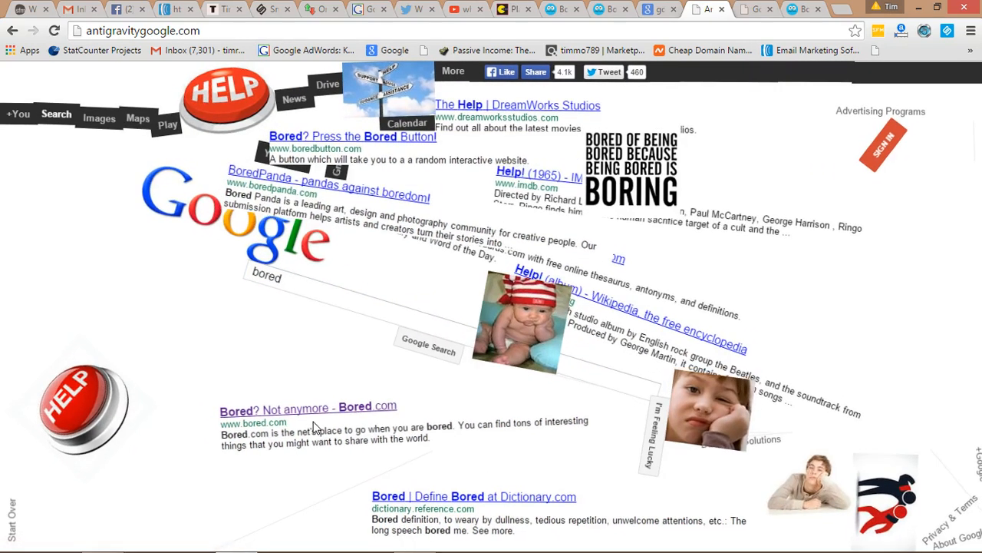
click(648, 9)
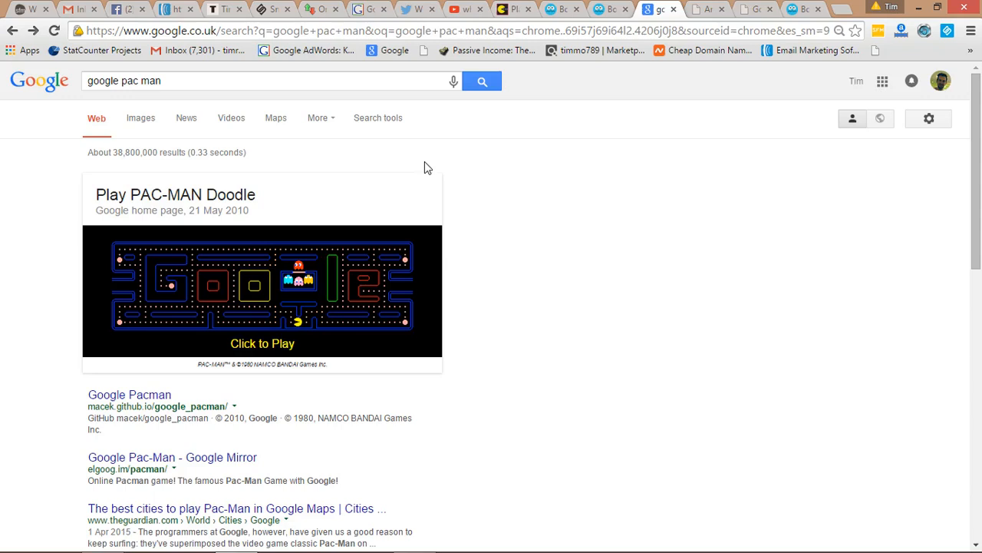
click(261, 344)
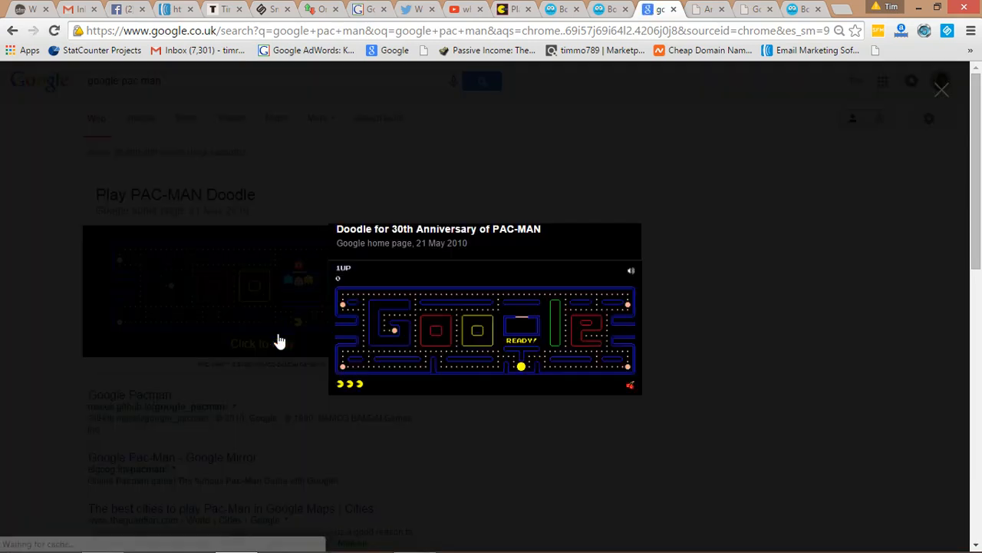